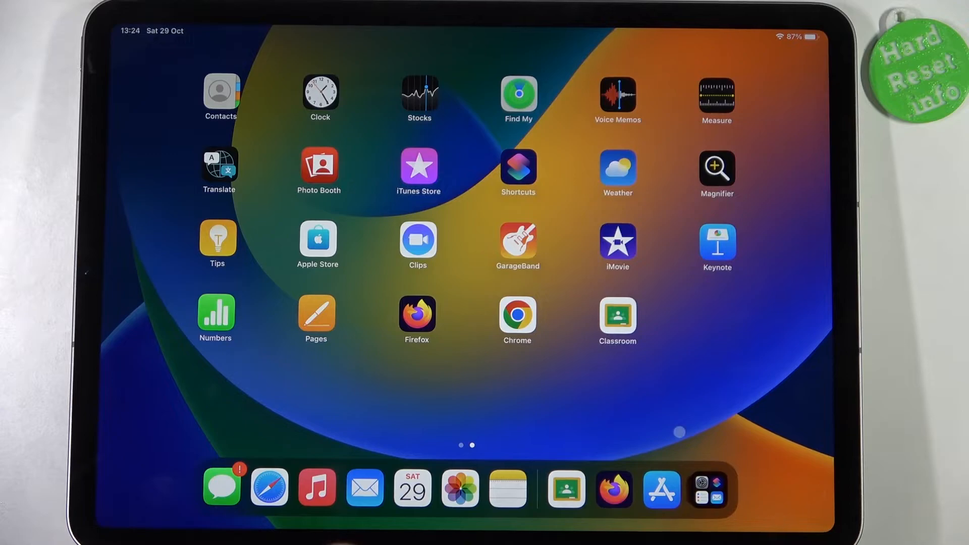
# - Launch the App Store from the dock and go to its Search page
pyautogui.click(617, 320)
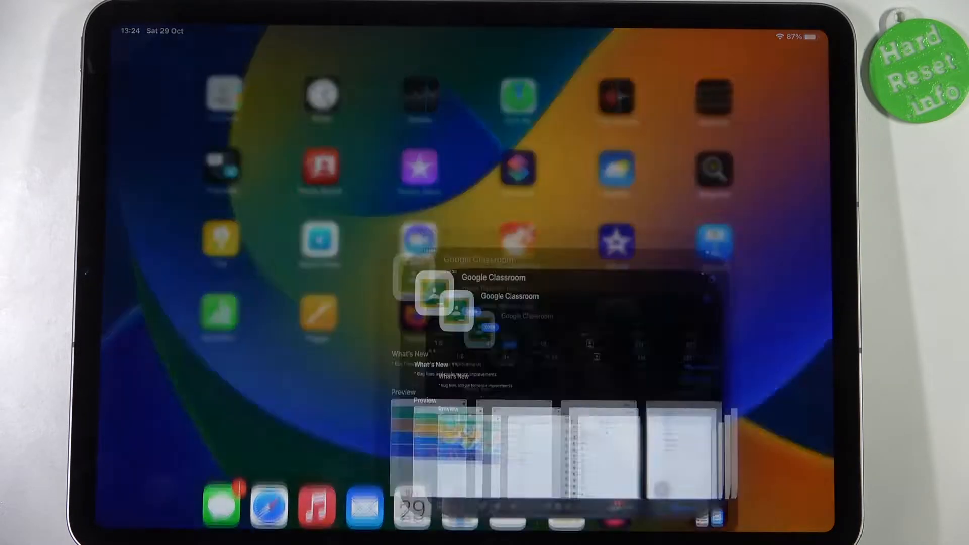
pyautogui.click(492, 277)
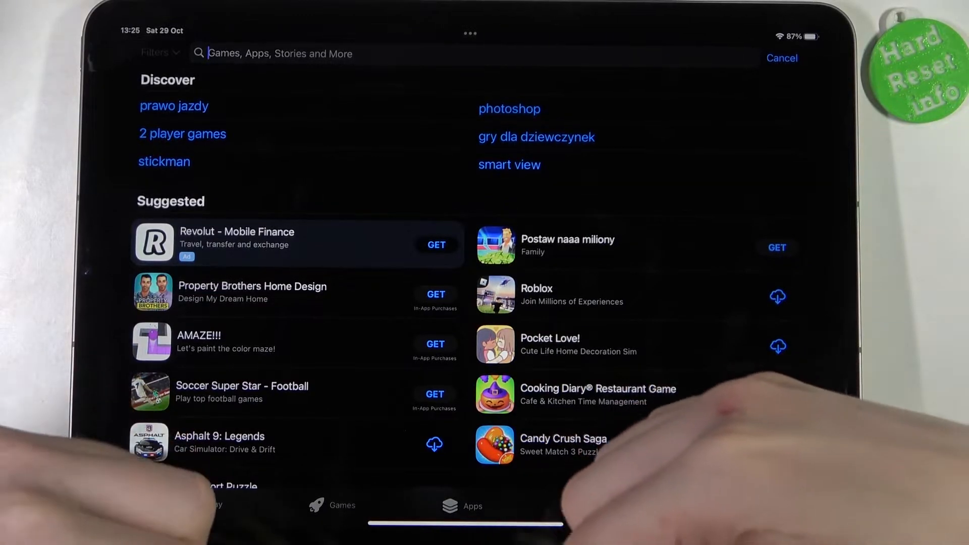
# - Search 'microsof' and pick the 'microsoft edge: web browser' suggestion to reach its app page
pyautogui.write('microsoft ed')
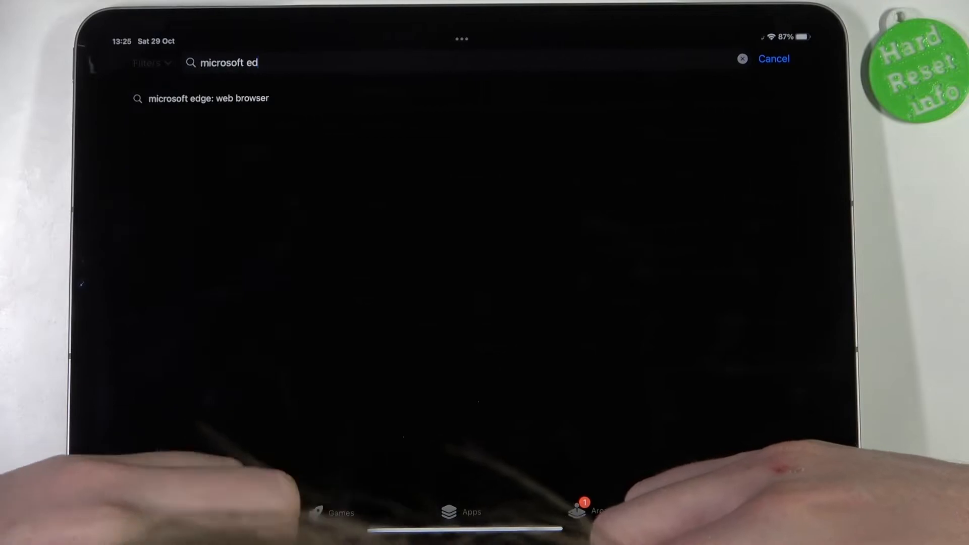
pyautogui.click(209, 98)
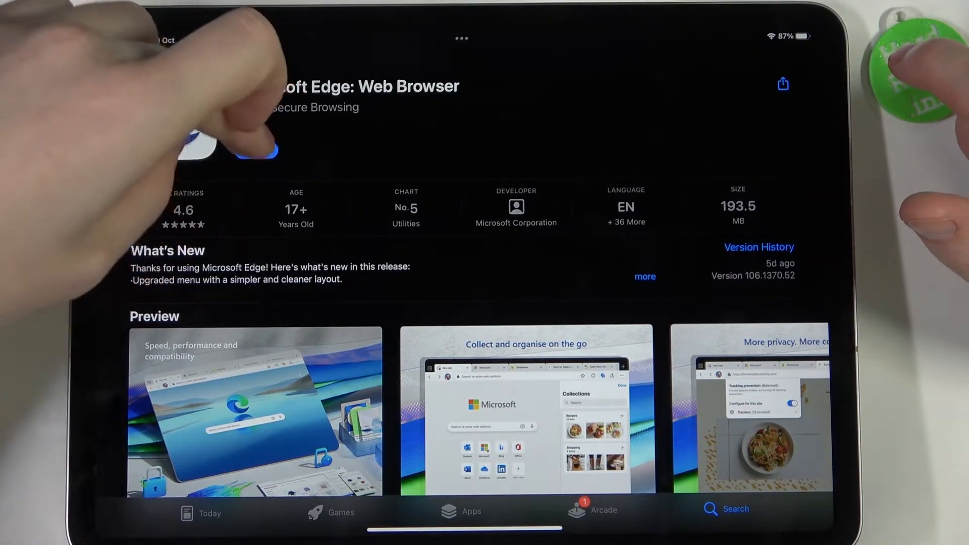
# - Get and launch Microsoft Edge, confirm its data sharing preference, and jump to Settings from its setup
pyautogui.click(255, 151)
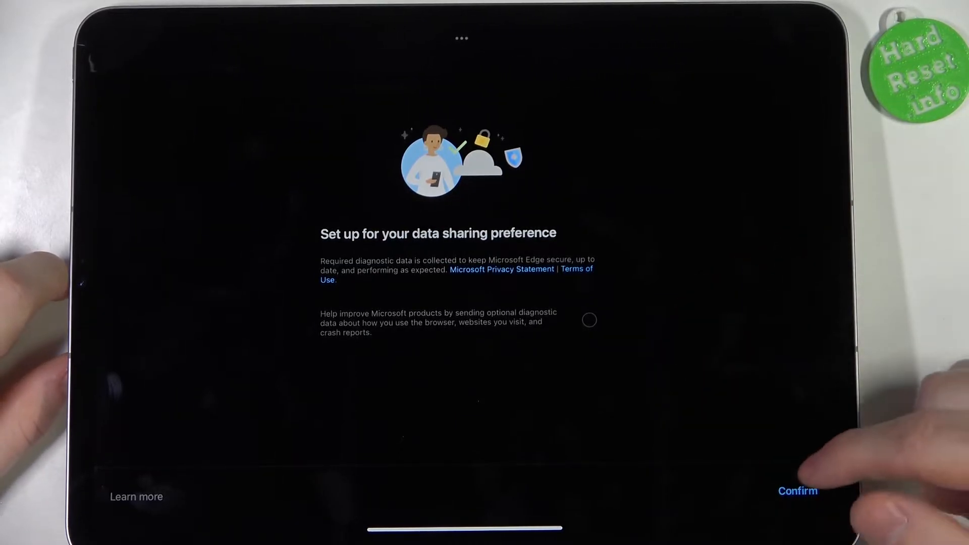
pyautogui.click(798, 491)
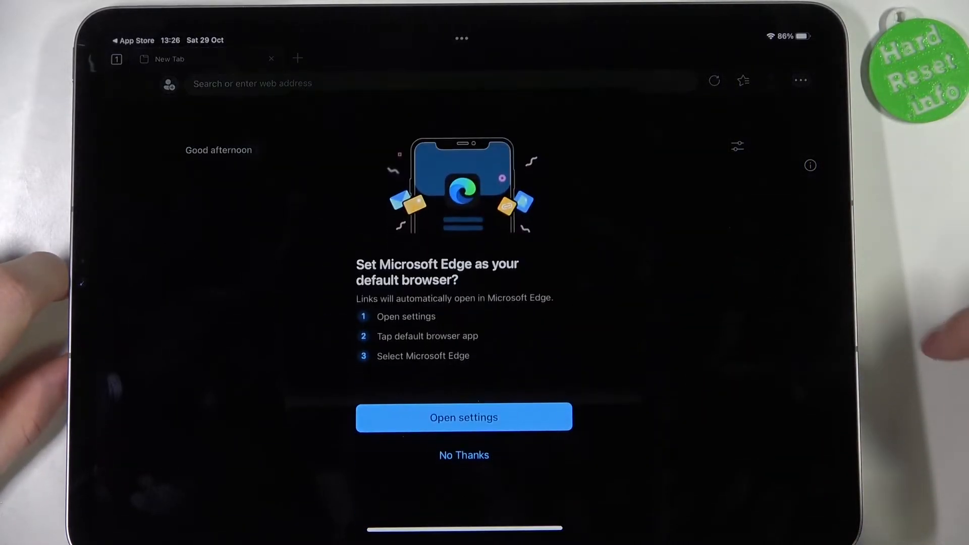
pyautogui.click(464, 417)
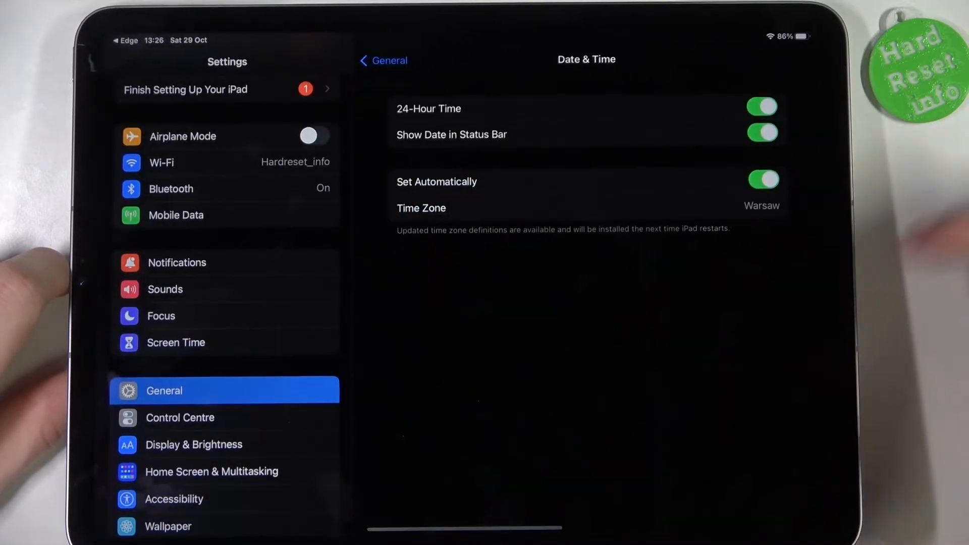
# - Reach Edge's app page in the Settings sidebar, where Firefox is still the default browser app
pyautogui.scroll(-3)
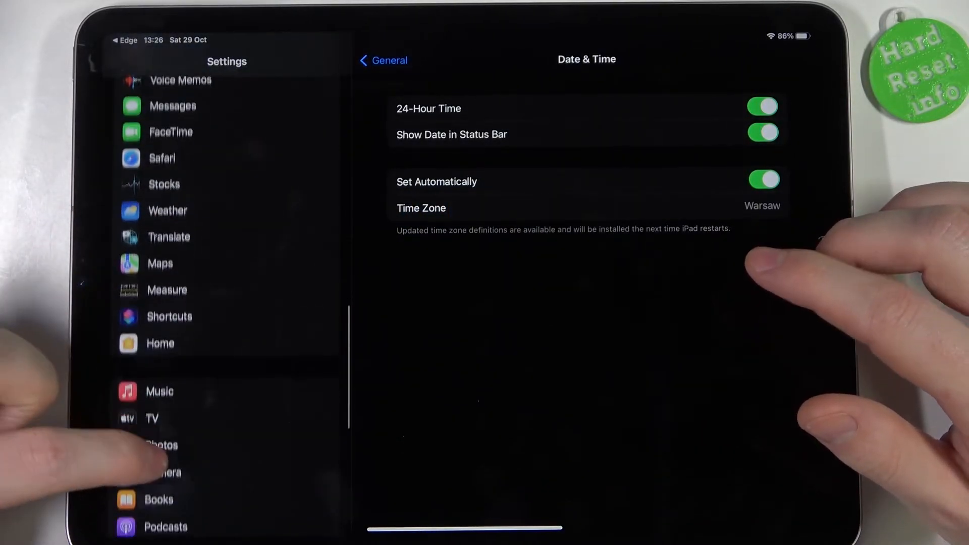
pyautogui.scroll(-3)
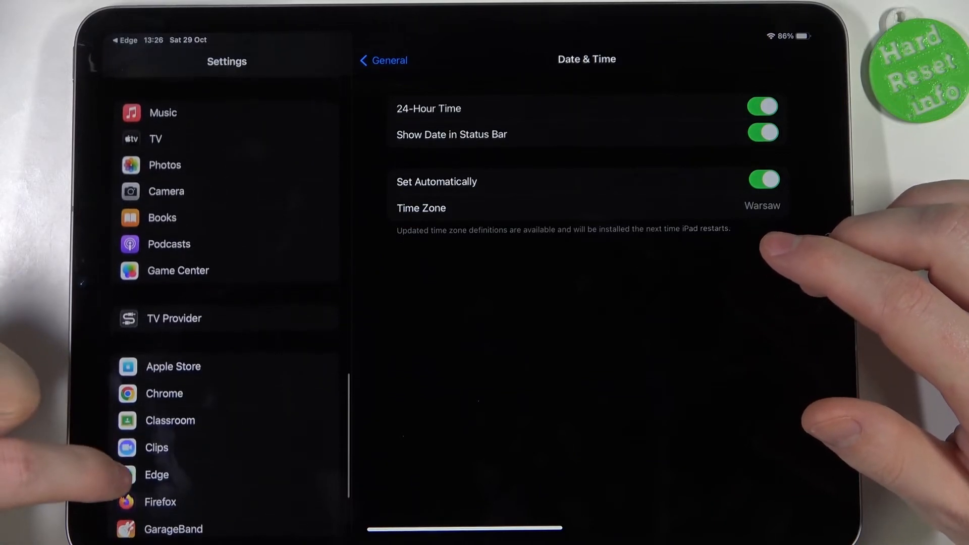
pyautogui.click(157, 475)
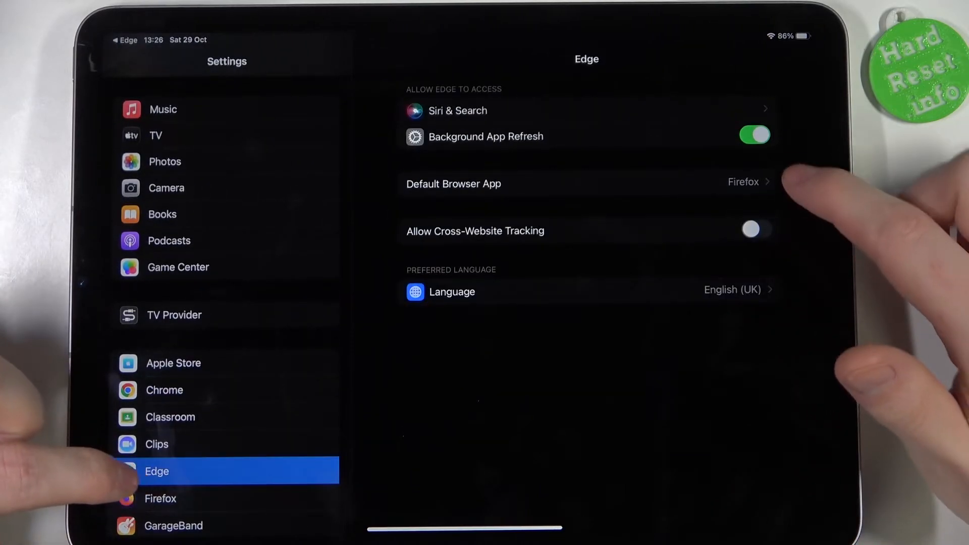